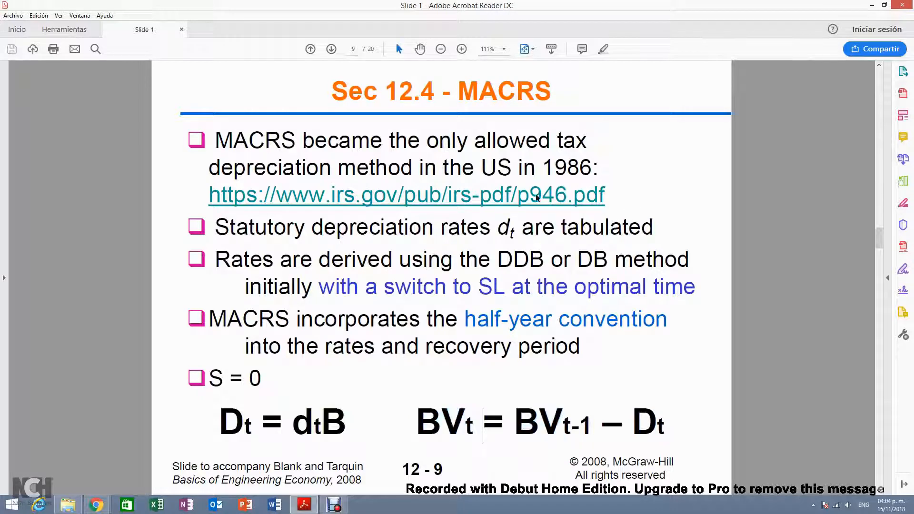
pyautogui.moveTo(443, 260)
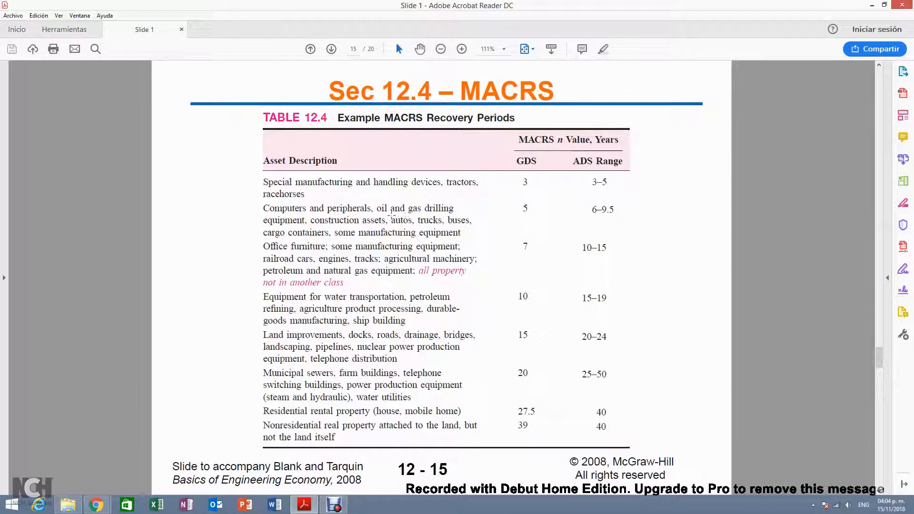
# - Highlight the word 'autos' in the 5-year row of Table 12.4 on the slides
pyautogui.doubleClick(400, 220)
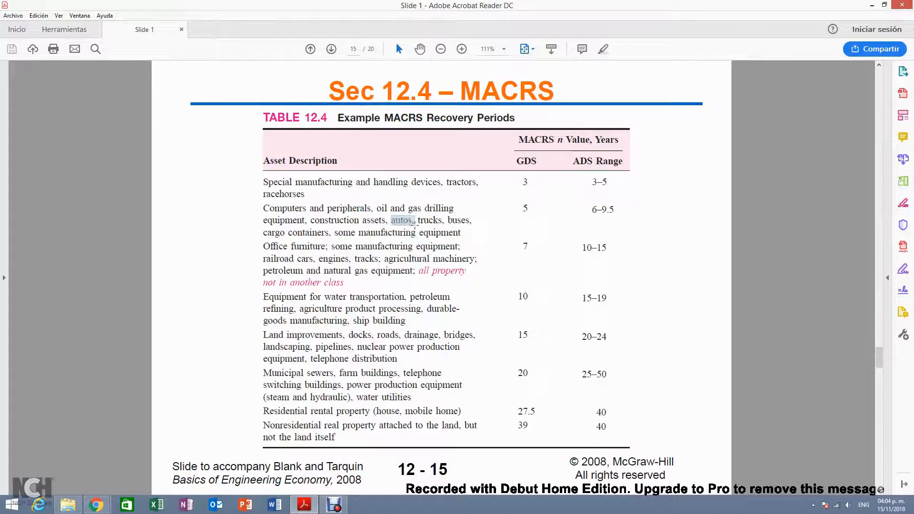
pyautogui.doubleClick(402, 220)
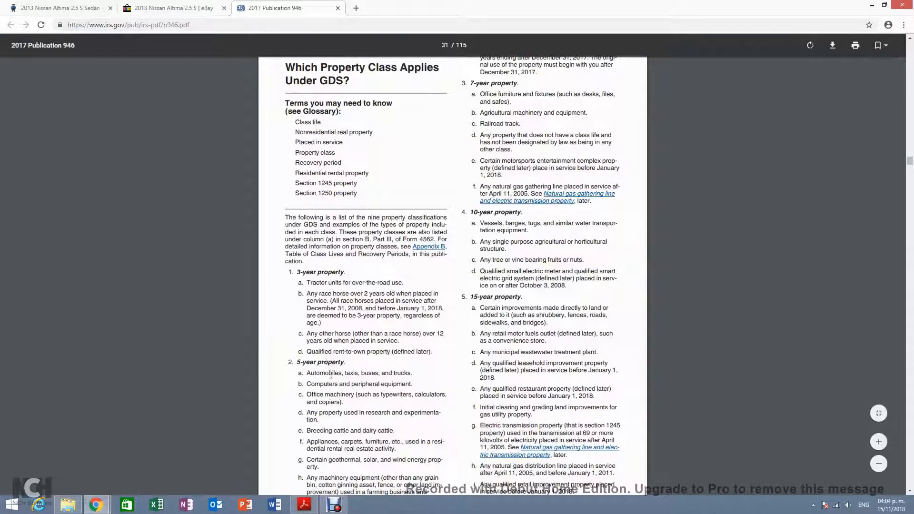
# - Select 'Automobiles' under 5-year property on page 31 of Publication 946
pyautogui.doubleClick(324, 373)
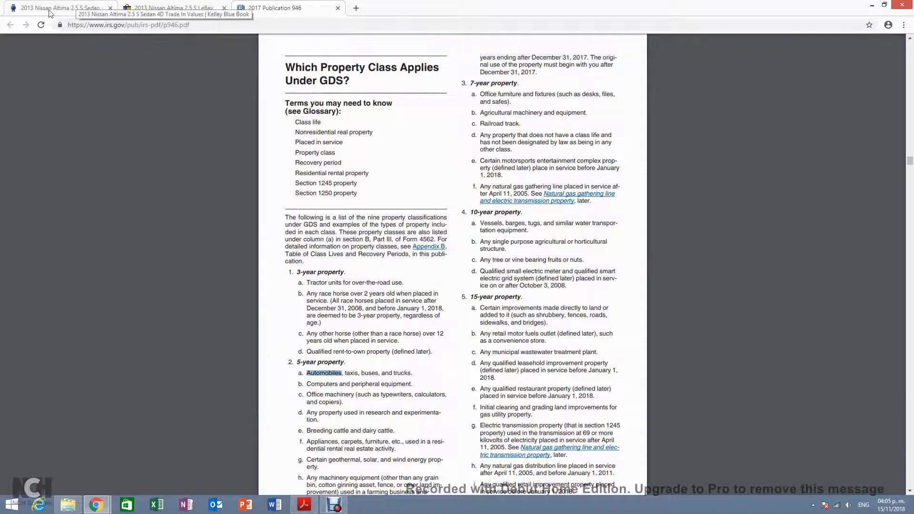
# - Show the Kelley Blue Book trade-in value of $7,381 for the 2013 Altima 2.5 S
pyautogui.click(55, 7)
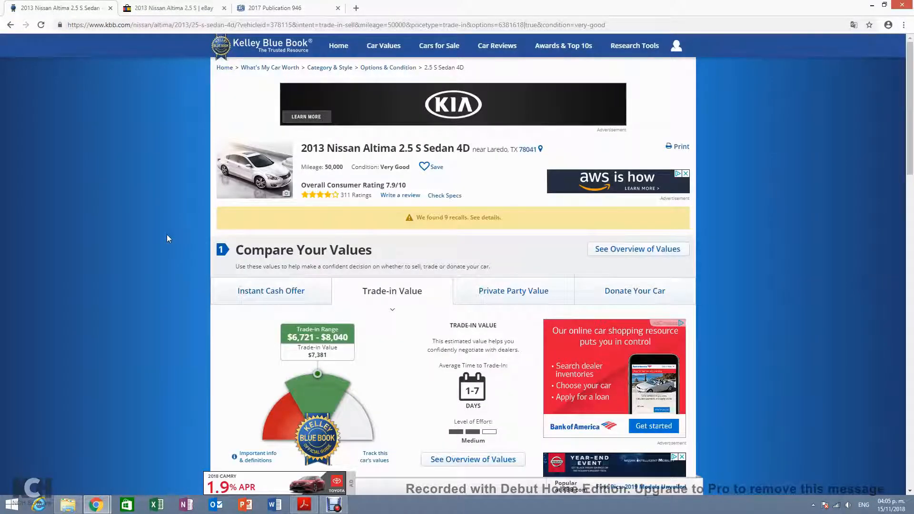
pyautogui.moveTo(255, 333)
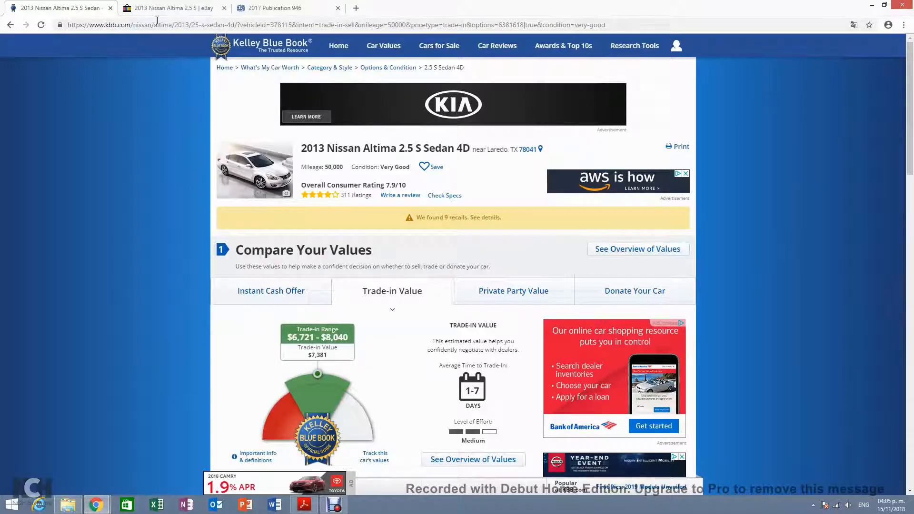
# - View the eBay listing for the used 2013 Altima 2.5 S priced at US $9,721.00
pyautogui.click(169, 8)
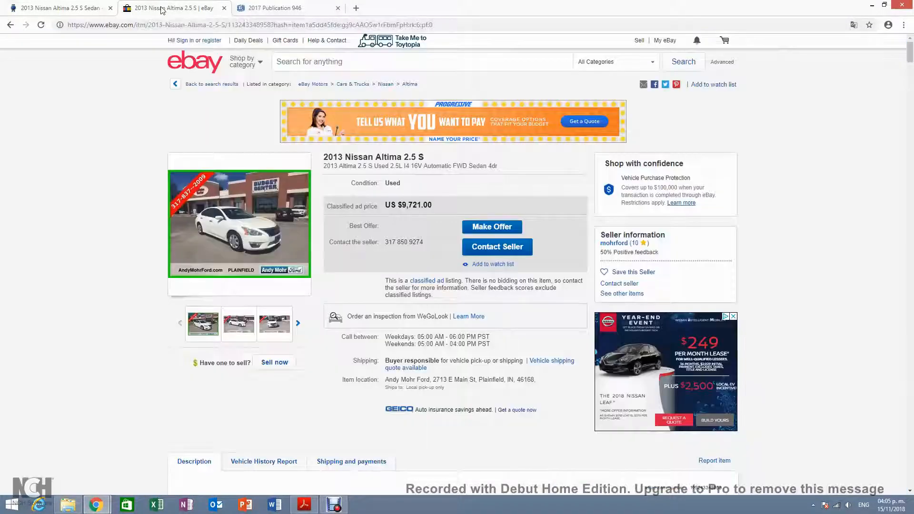
pyautogui.moveTo(343, 293)
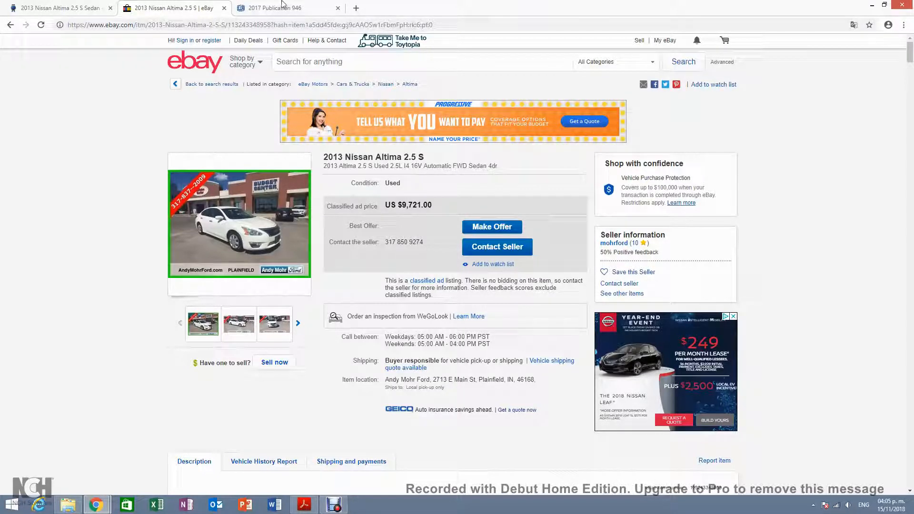
# - Return to the Publication 946 tab showing automobiles under 5-year property
pyautogui.click(274, 7)
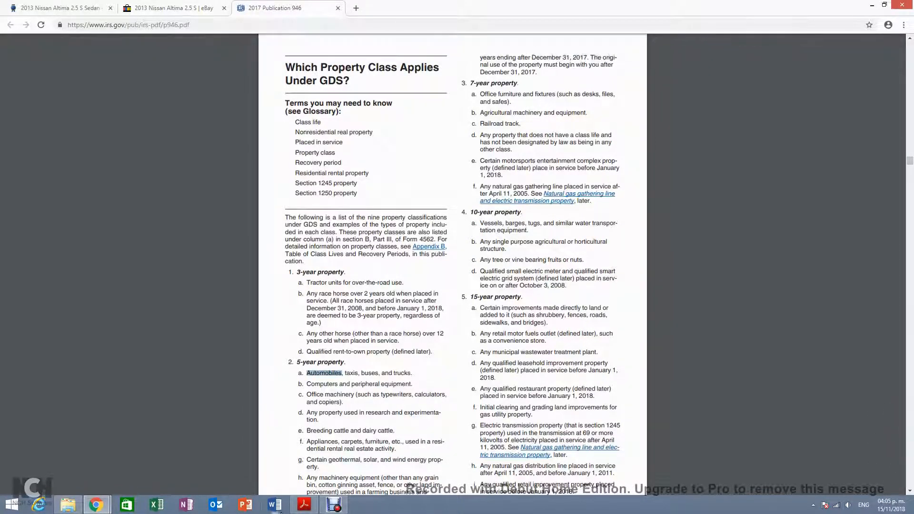
pyautogui.moveTo(304, 504)
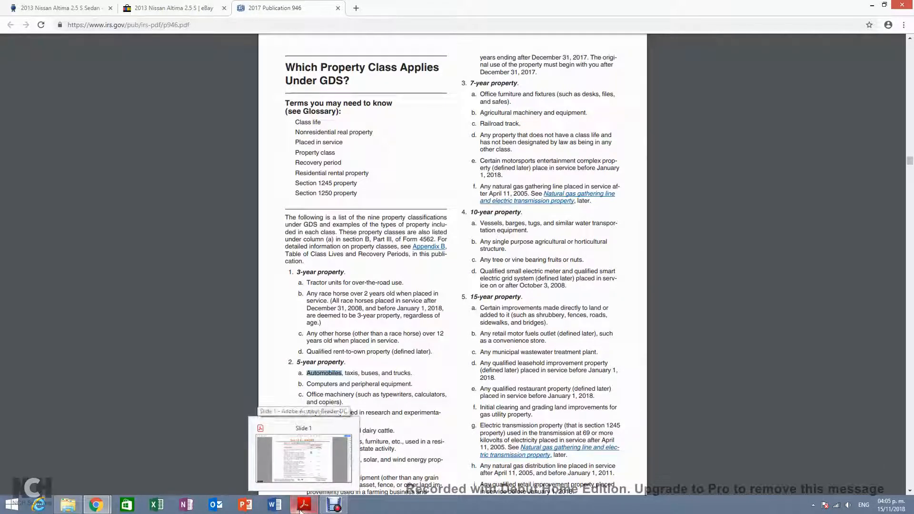
pyautogui.moveTo(221, 360)
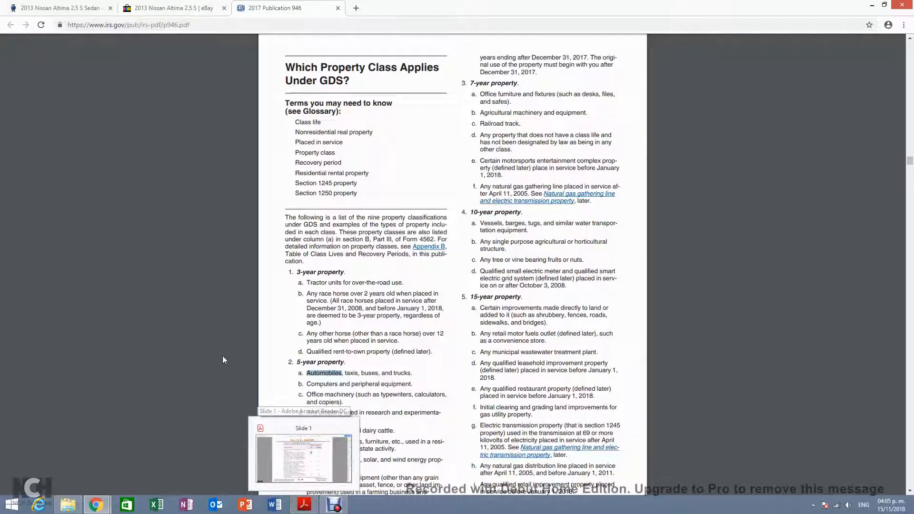